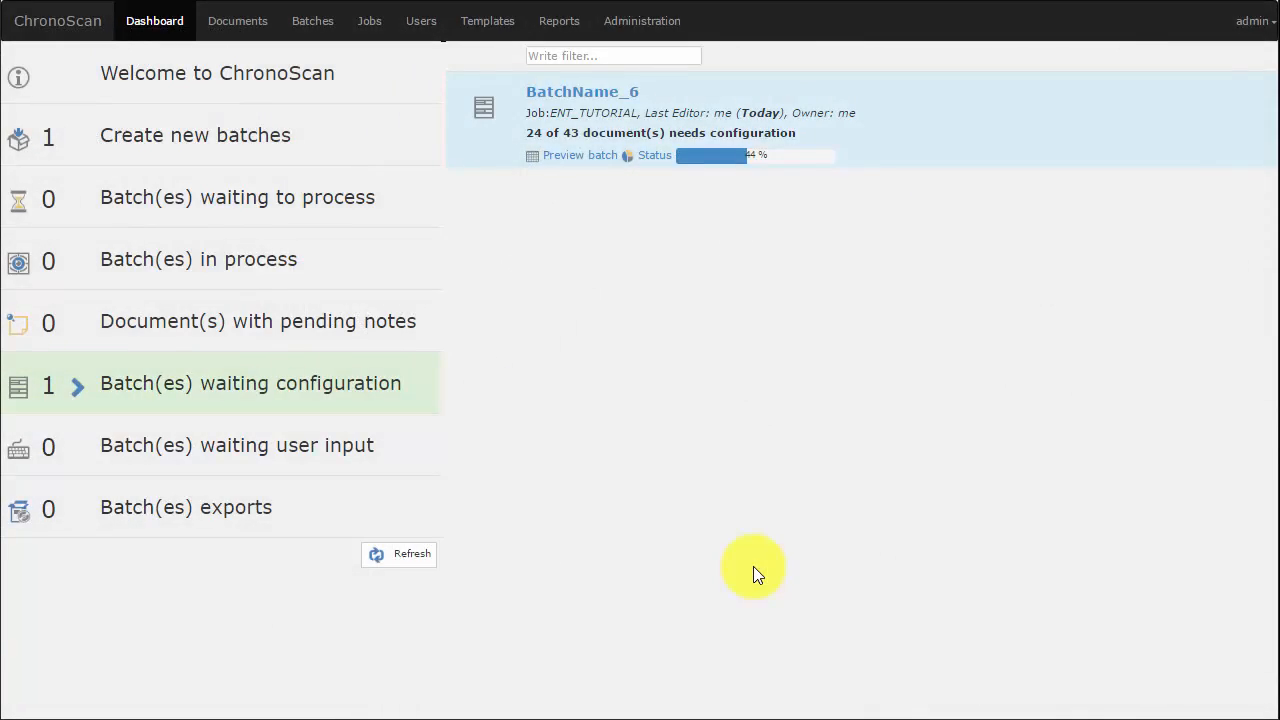
{"action": "mouse_move", "coordinate": [483, 513]}
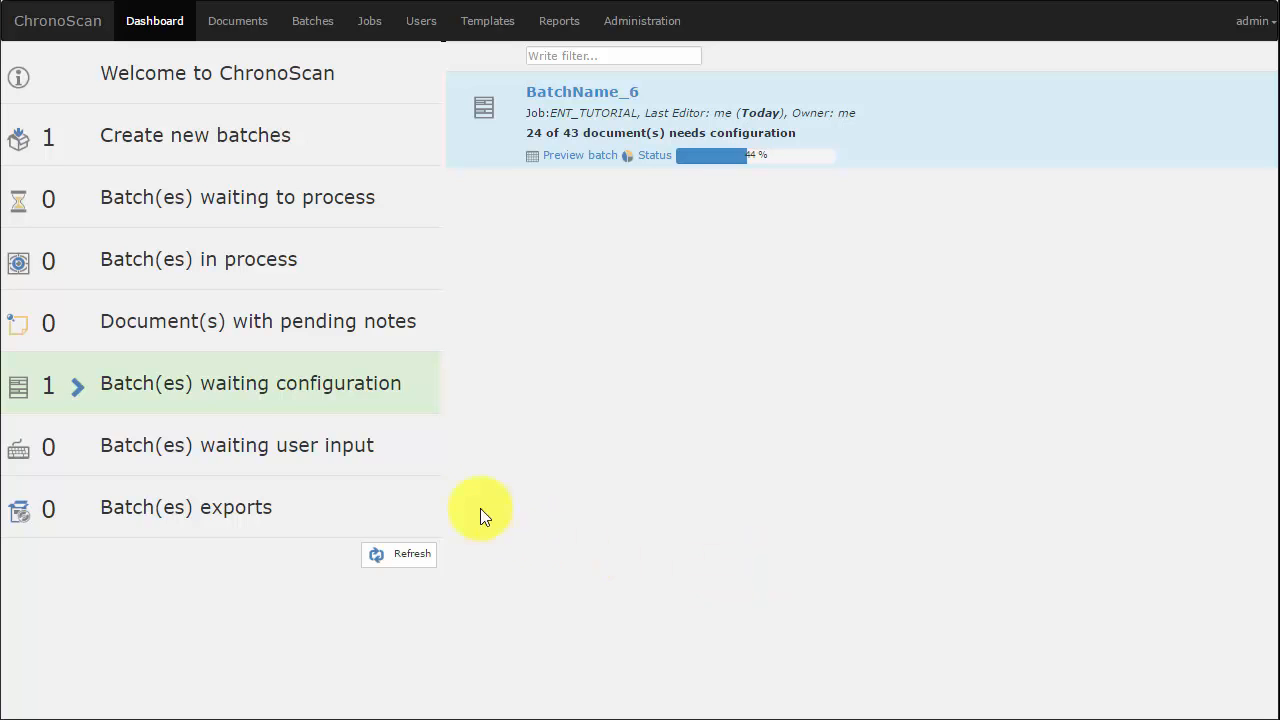
{"action": "mouse_move", "coordinate": [280, 388]}
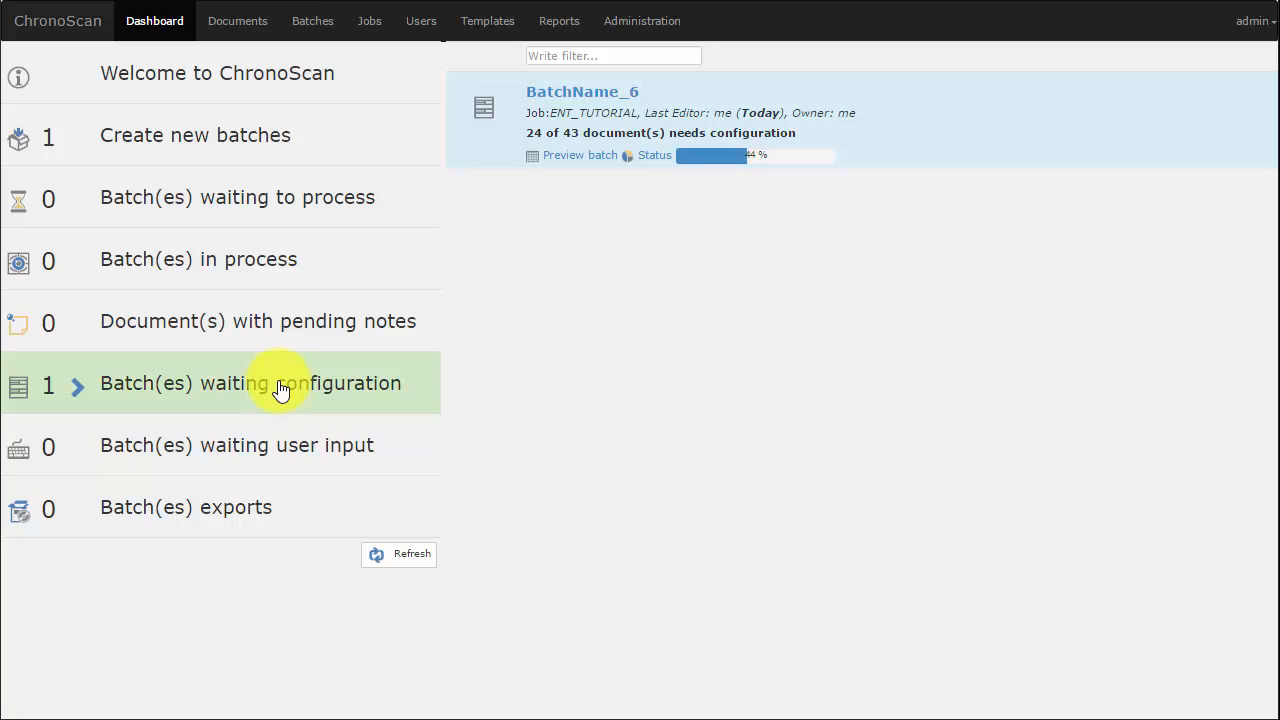
{"action": "mouse_move", "coordinate": [369, 20]}
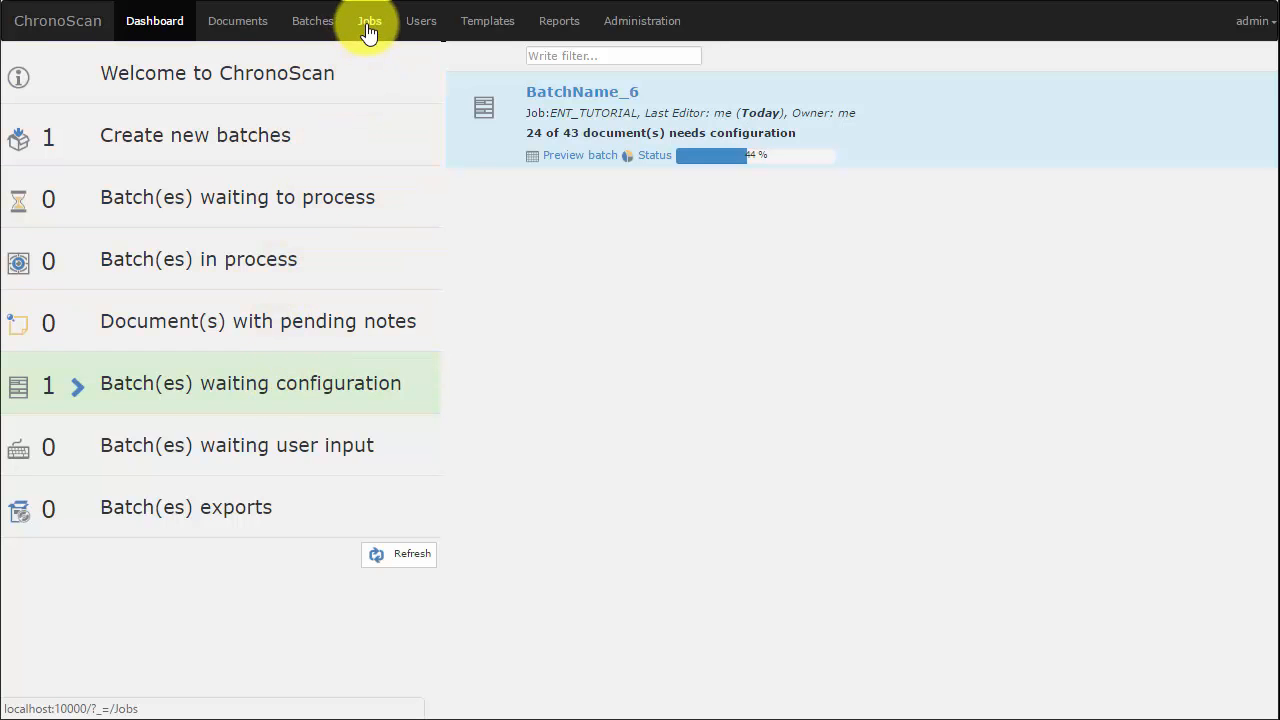
{"action": "mouse_move", "coordinate": [347, 362]}
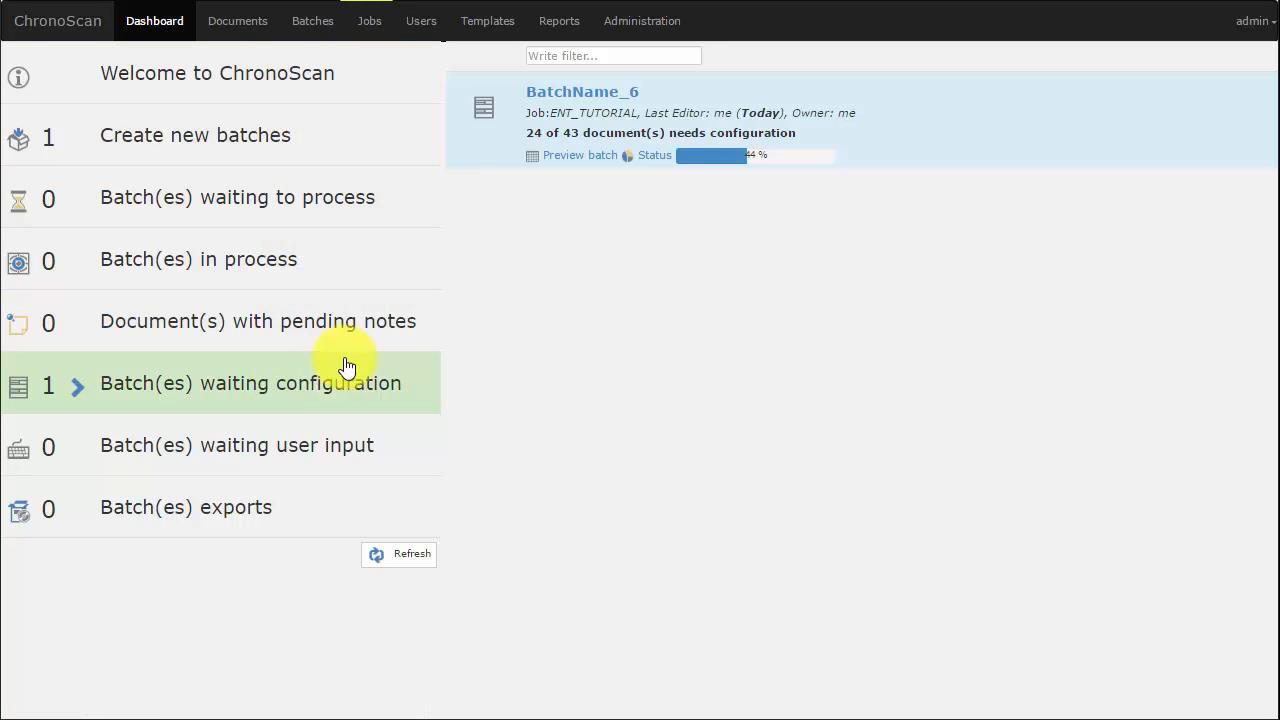
Step: Open BatchName_6, mark document type 2 DEFAULT AF104 TYPE as configured, and save
{"action": "left_click", "coordinate": [582, 91]}
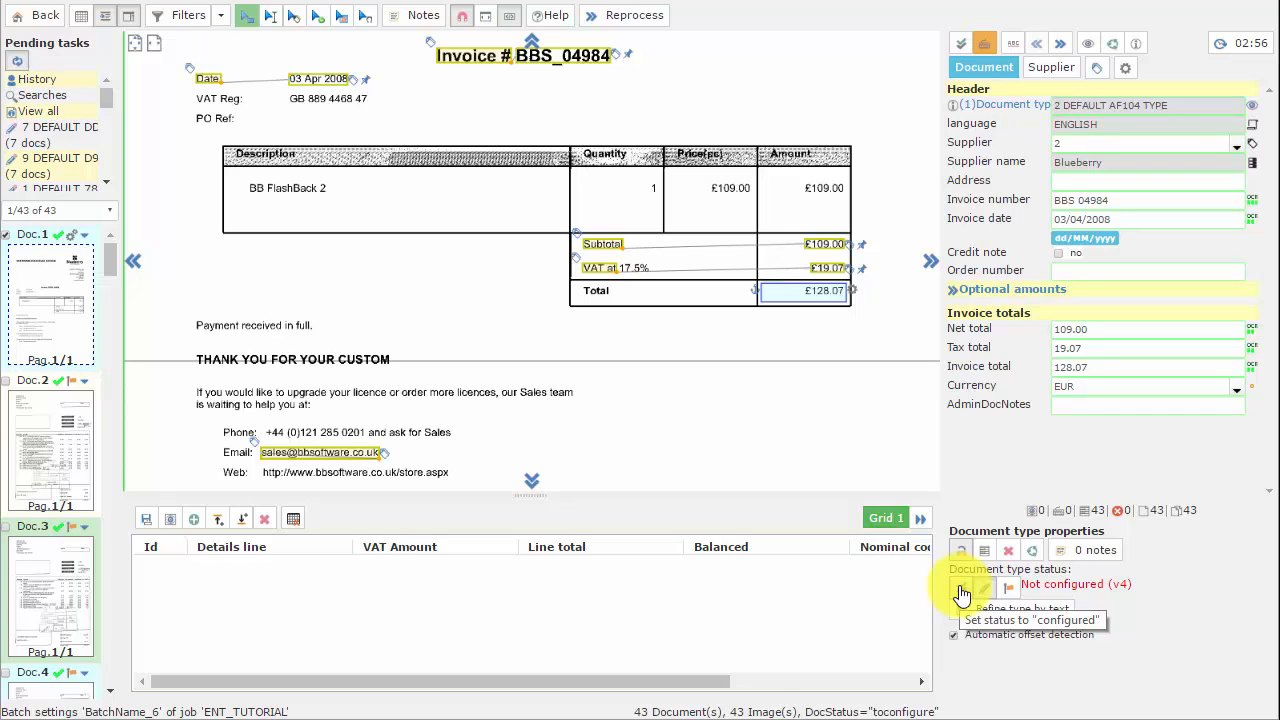
{"action": "left_click", "coordinate": [961, 585]}
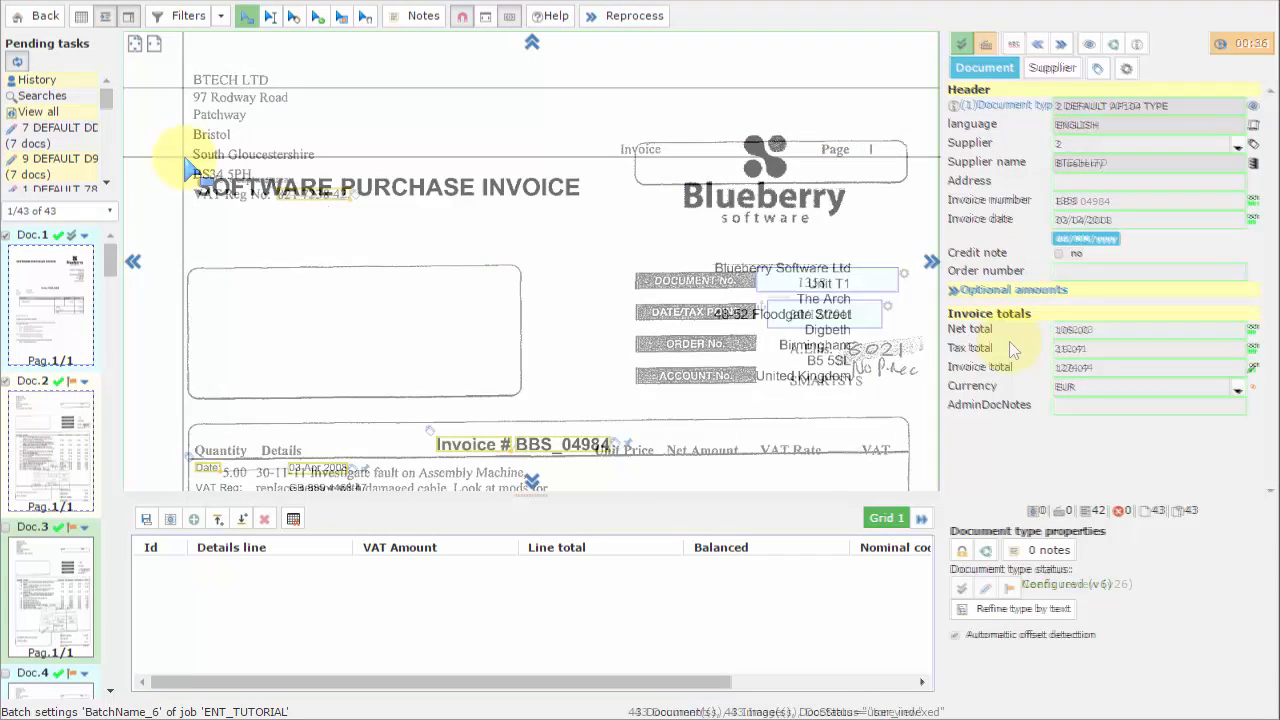
{"action": "left_click", "coordinate": [44, 15]}
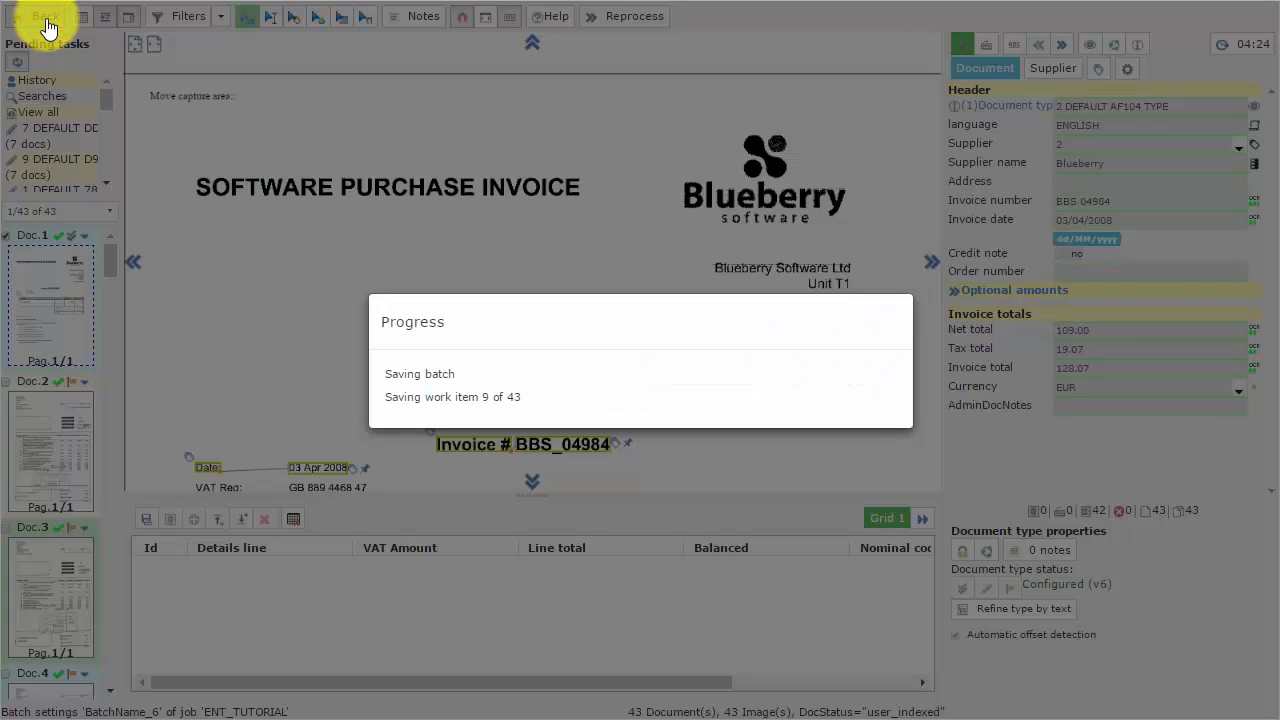
Step: After the save, view the ENT_TUTORIAL job's list of 15 document types
{"action": "left_click", "coordinate": [45, 16]}
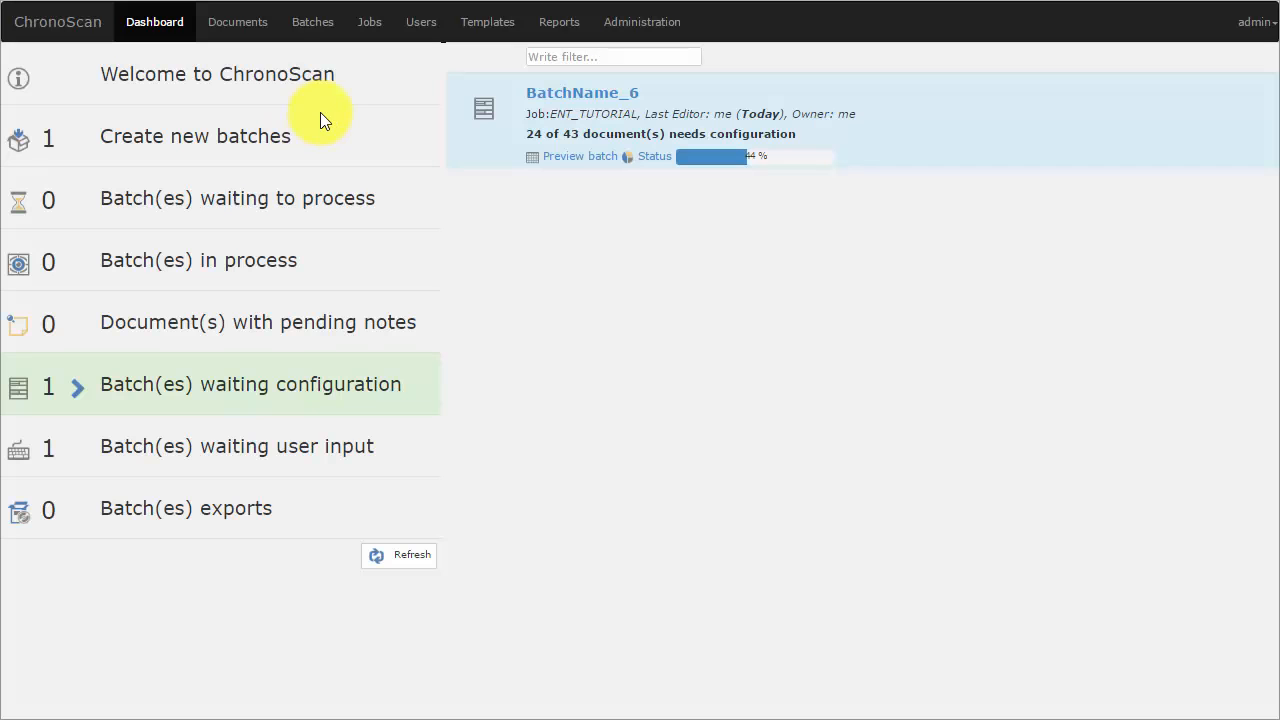
{"action": "left_click", "coordinate": [369, 22]}
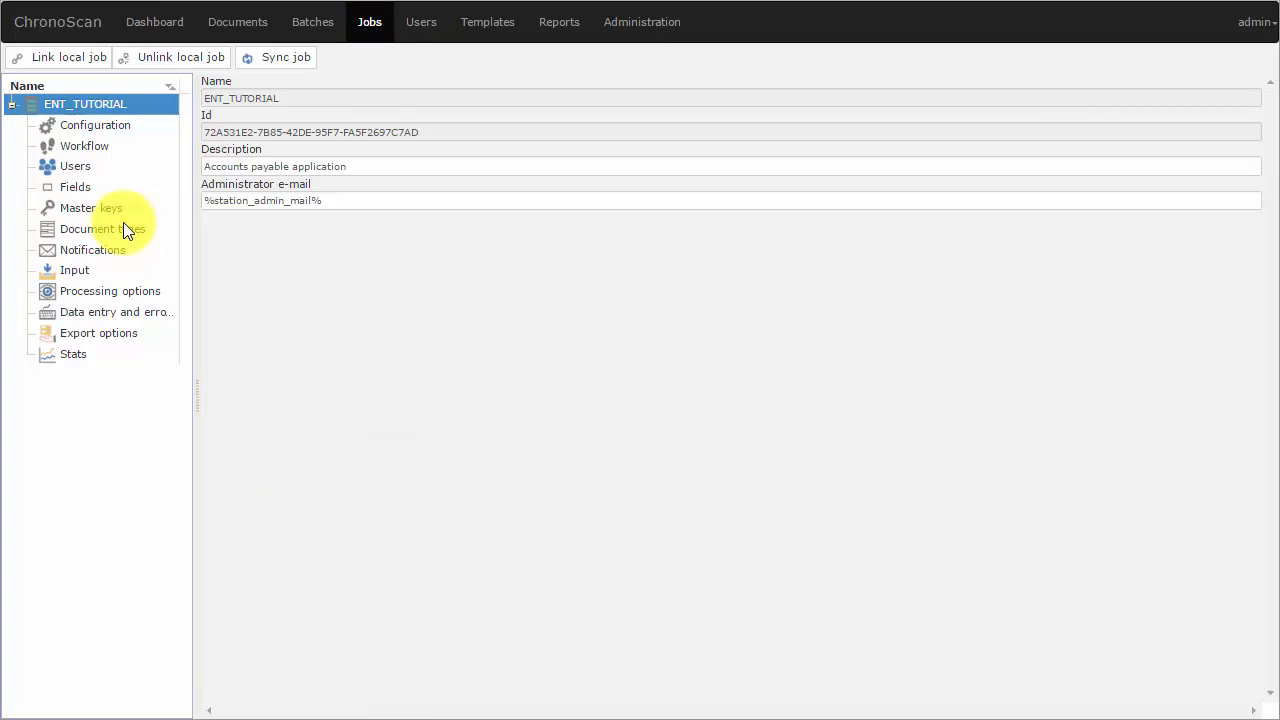
{"action": "left_click", "coordinate": [103, 228]}
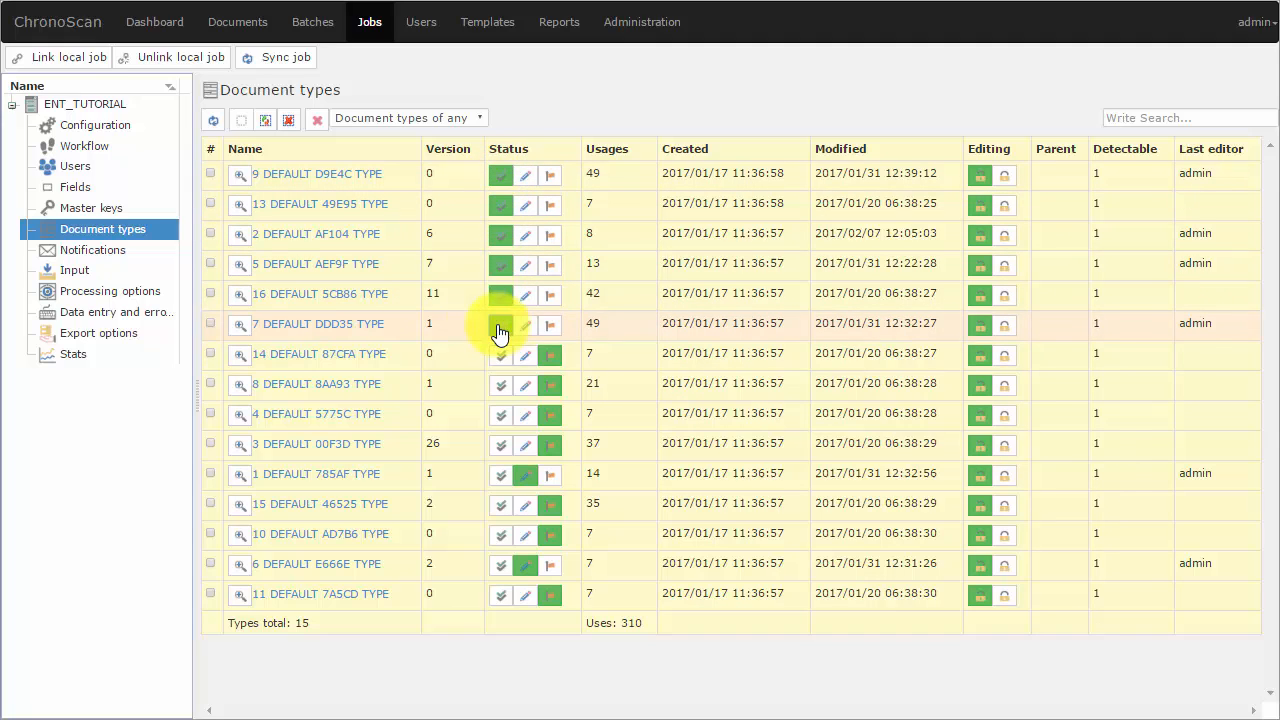
Step: From the dashboard, open BatchName_6 showing invoice BBS 04984 for data entry
{"action": "left_click", "coordinate": [154, 21]}
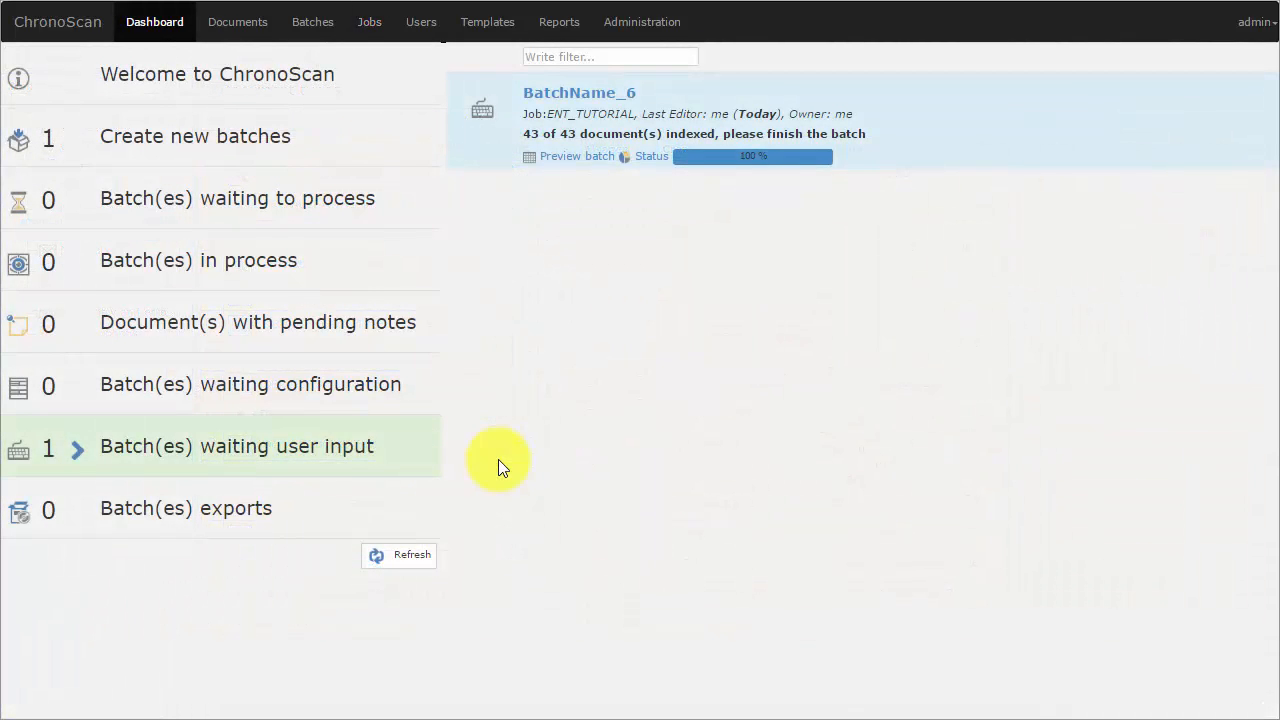
{"action": "mouse_move", "coordinate": [578, 93]}
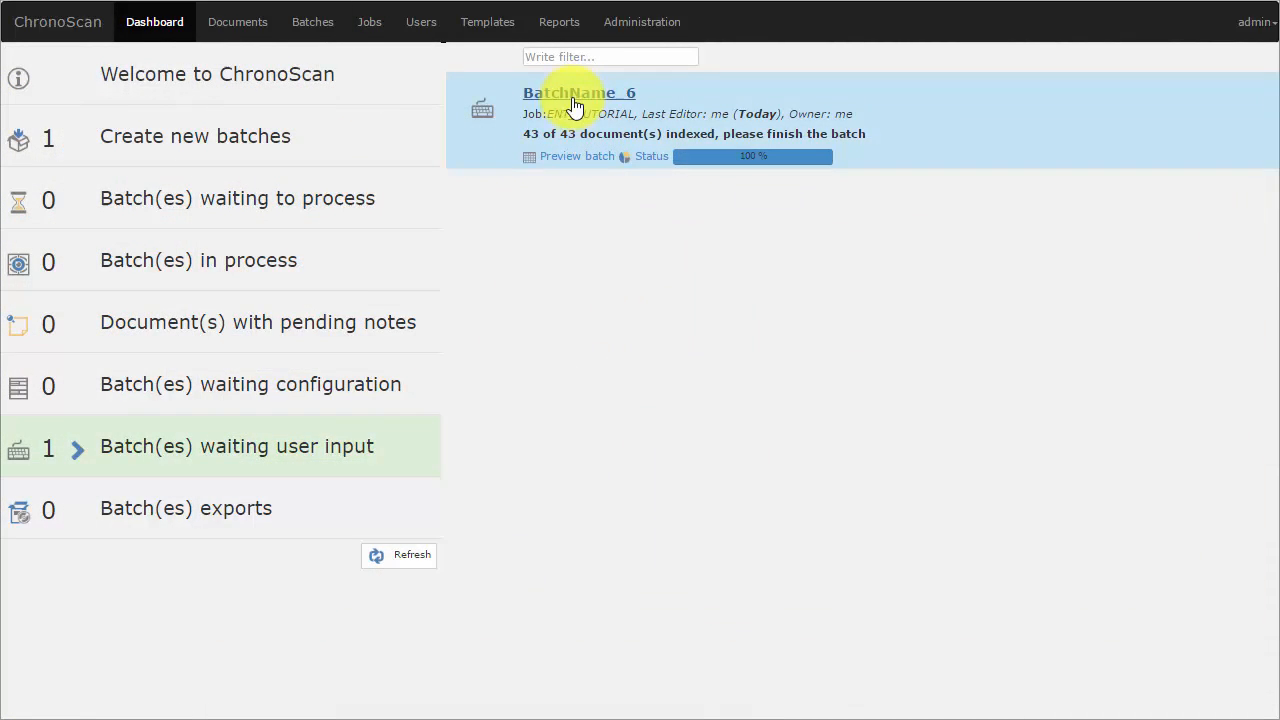
{"action": "left_click", "coordinate": [578, 92]}
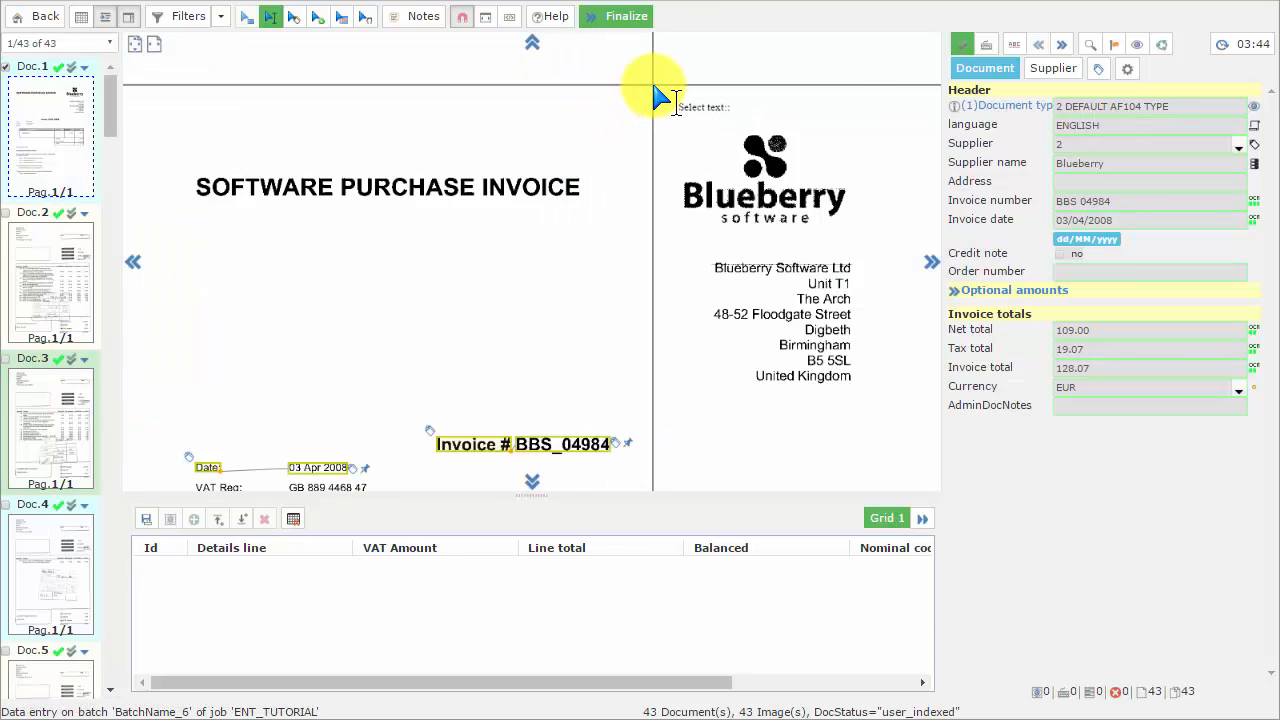
{"action": "mouse_move", "coordinate": [745, 55]}
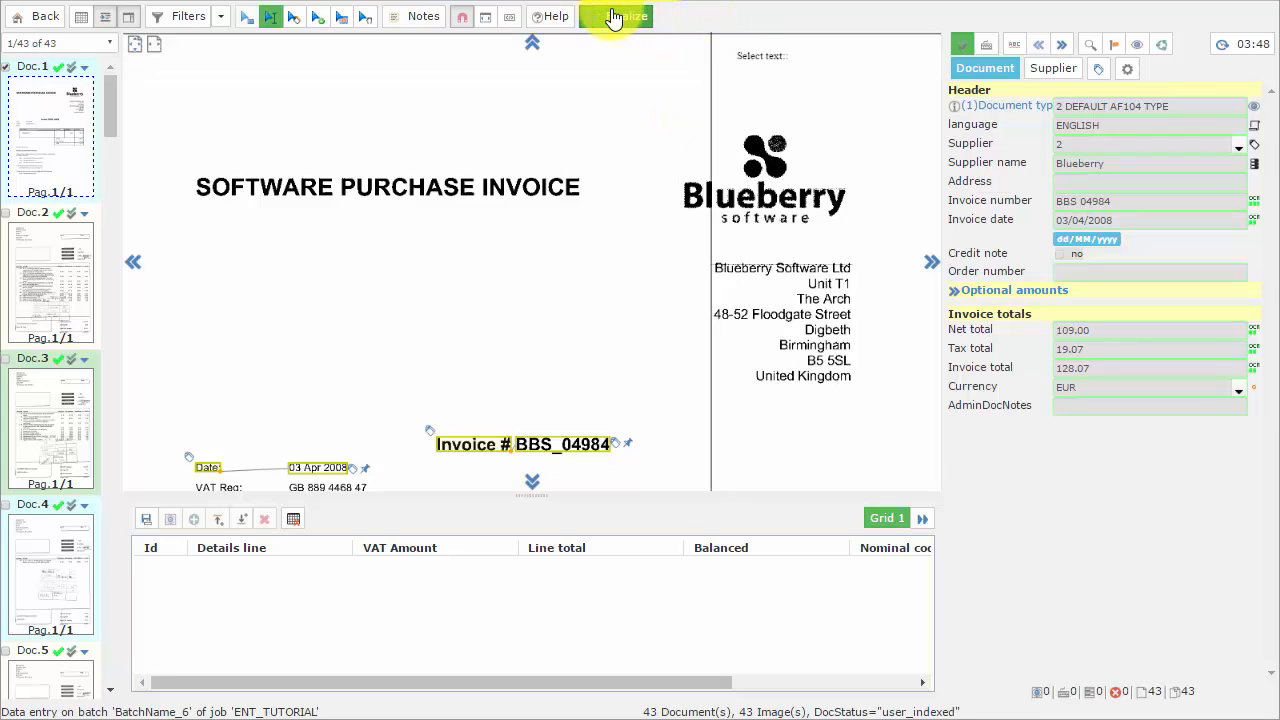
Step: Finalize BatchName_6 and refresh until Batch(es) exports shows 1
{"action": "left_click", "coordinate": [617, 16]}
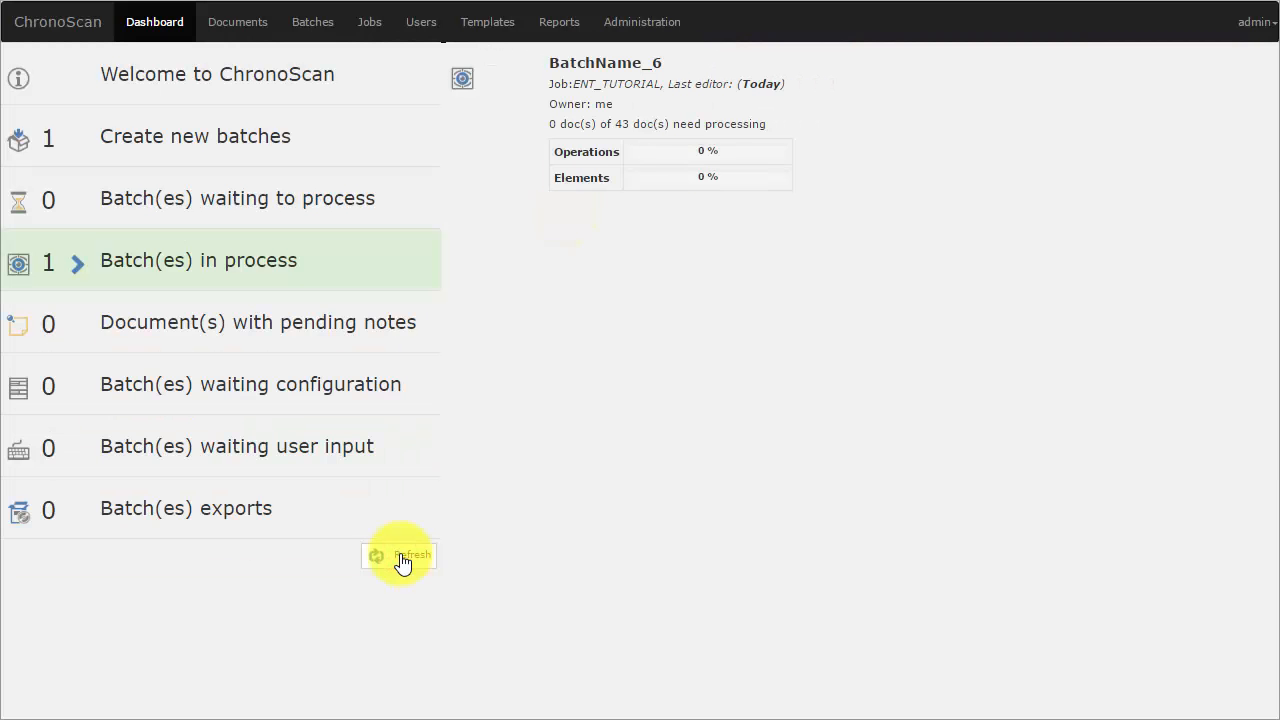
{"action": "left_click", "coordinate": [398, 556]}
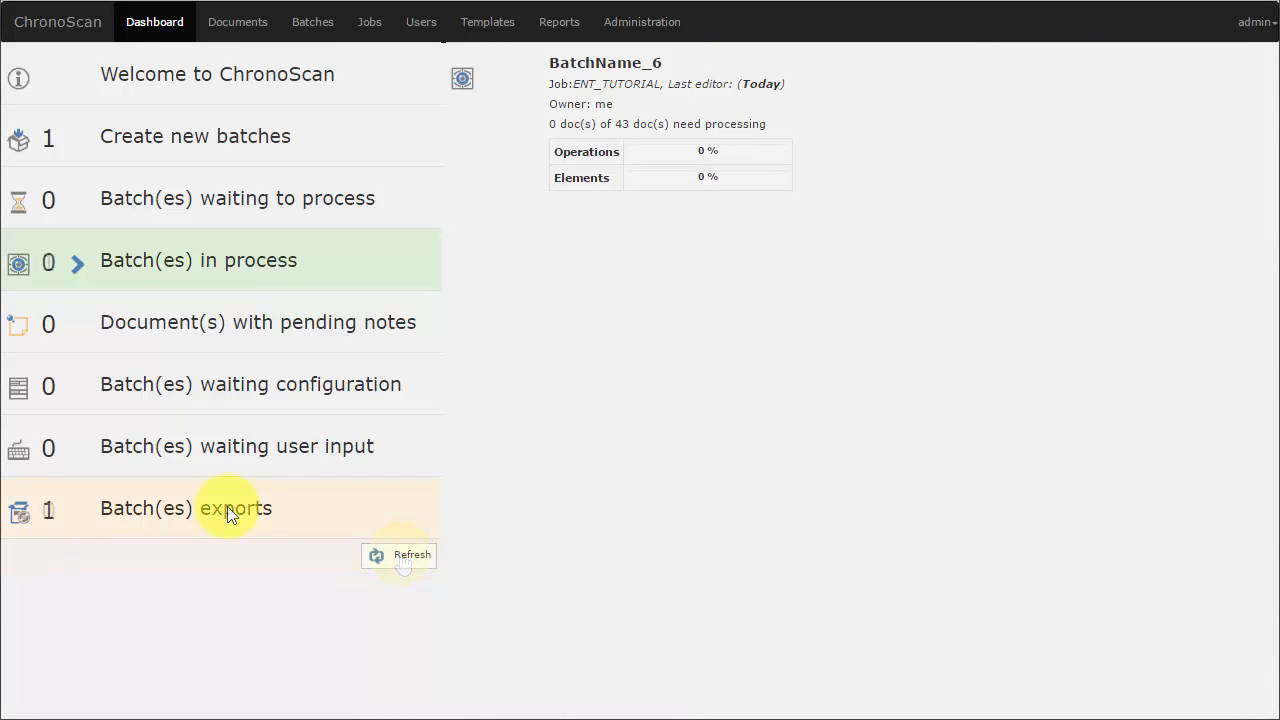